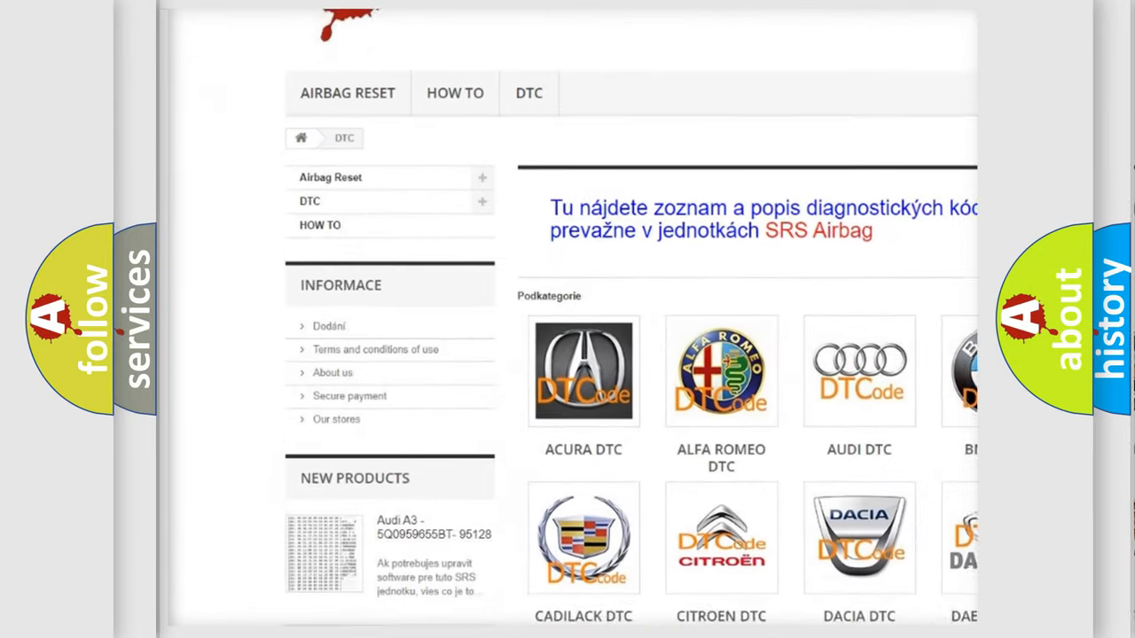
scroll(down, 3)
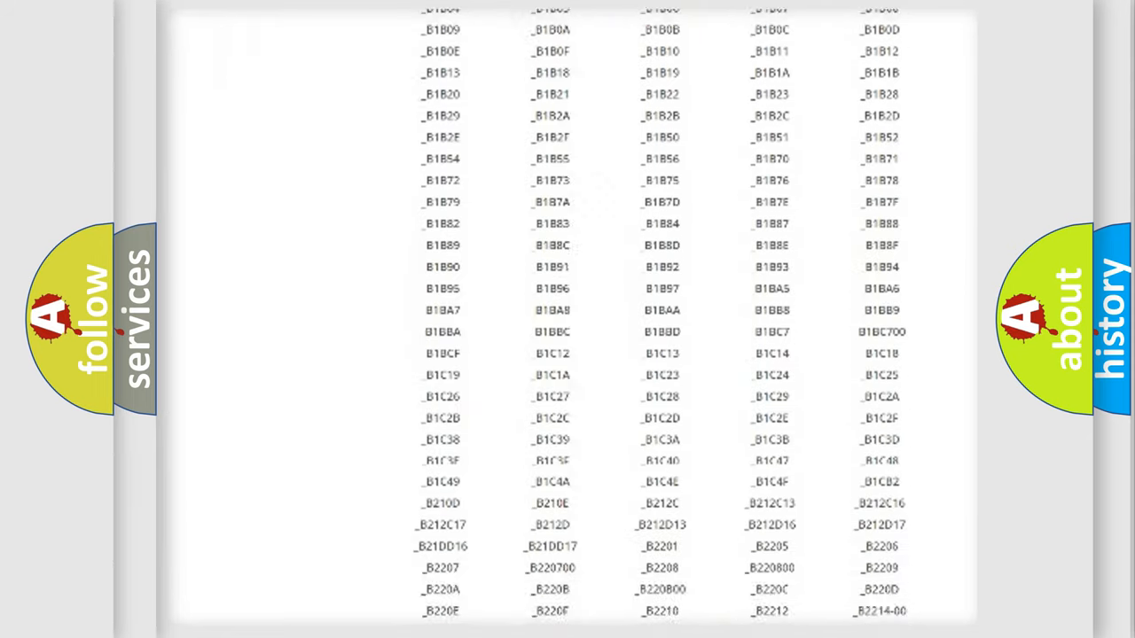
scroll(down, 3)
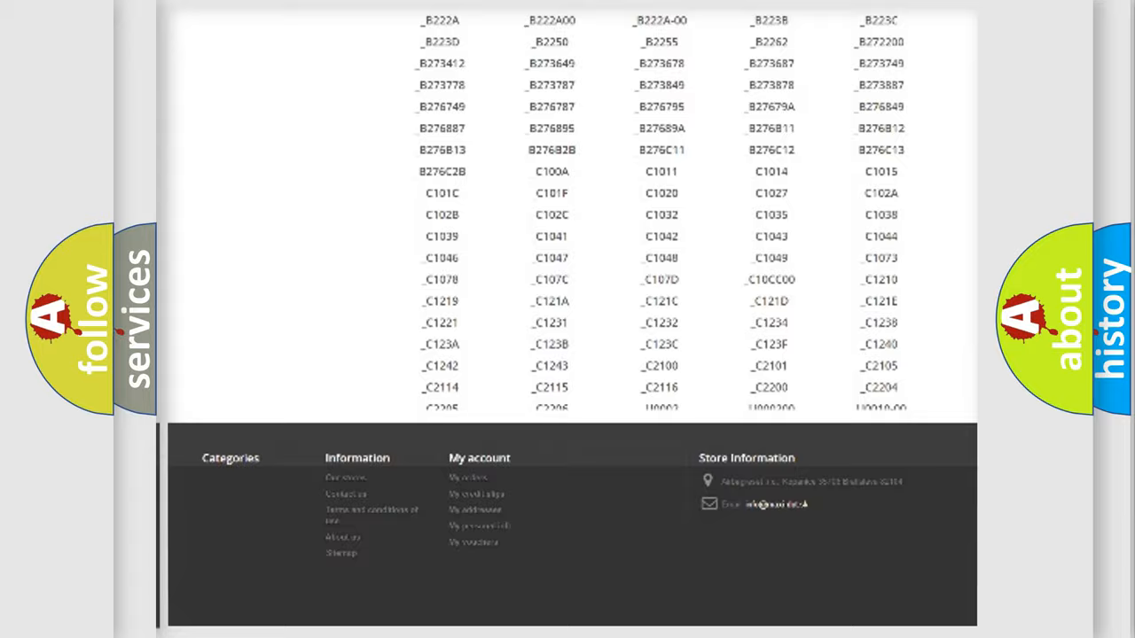
scroll(up, 3)
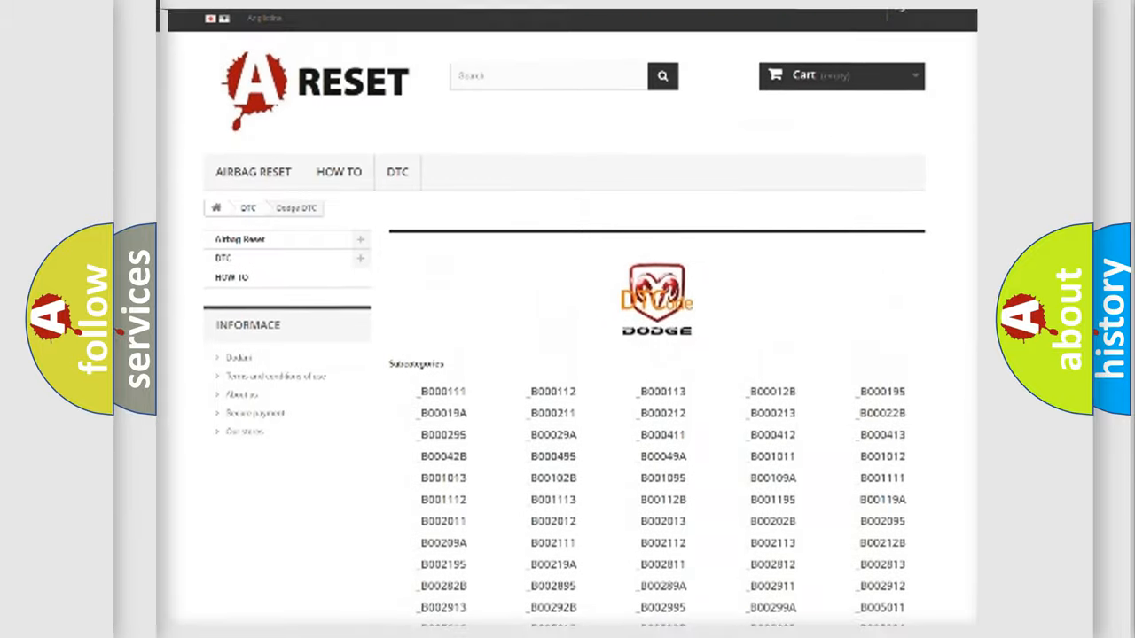